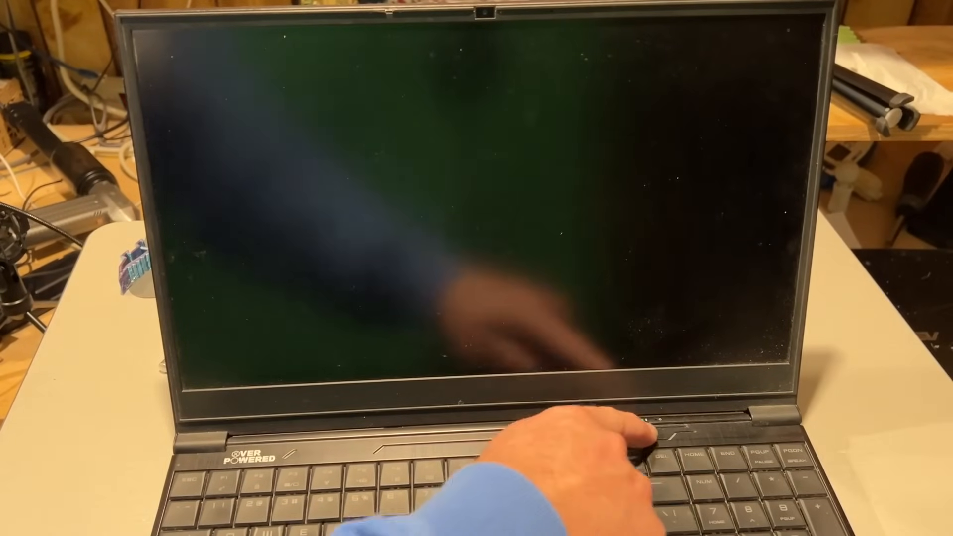
# Power on the laptop and let it boot to the Windows 11 desktop
pyautogui.click(644, 431)
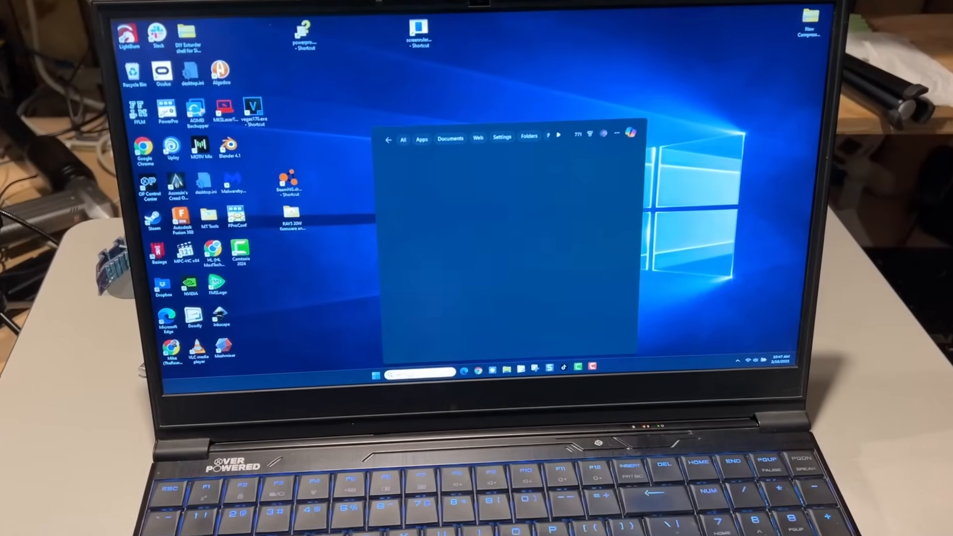
# Enter 'ram' in the Start search box
pyautogui.write('ram')
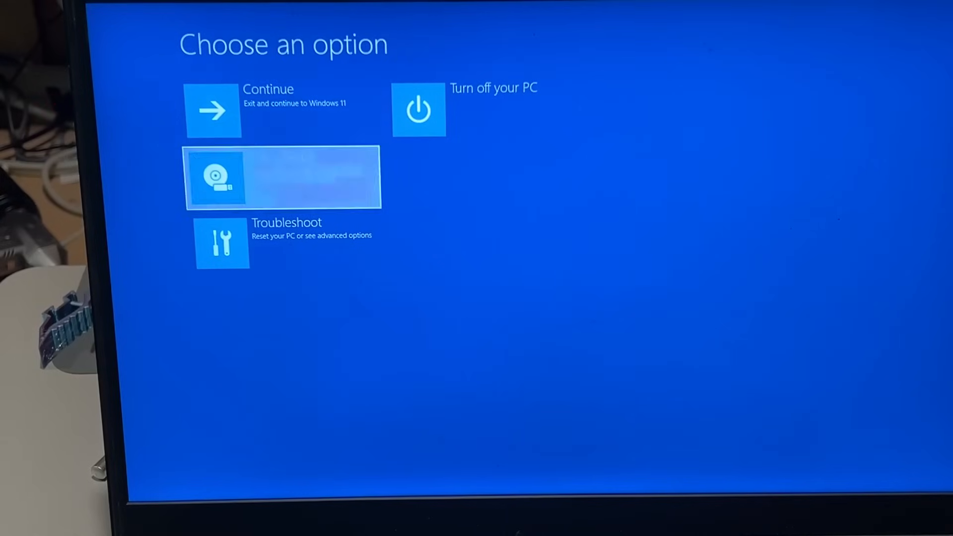
# Boot from the UEFI: Generic Flash Disk 8.07, Partition 1 USB device
pyautogui.click(283, 177)
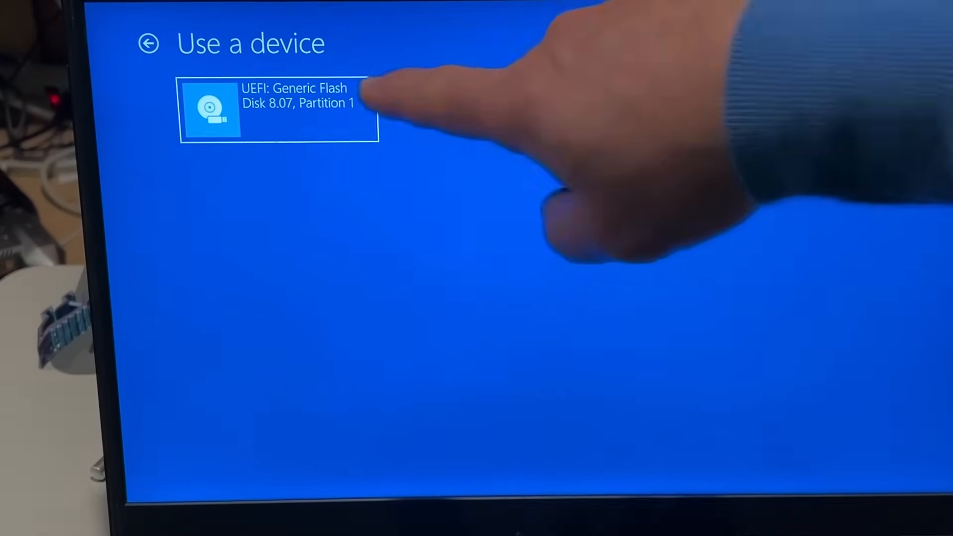
pyautogui.click(279, 103)
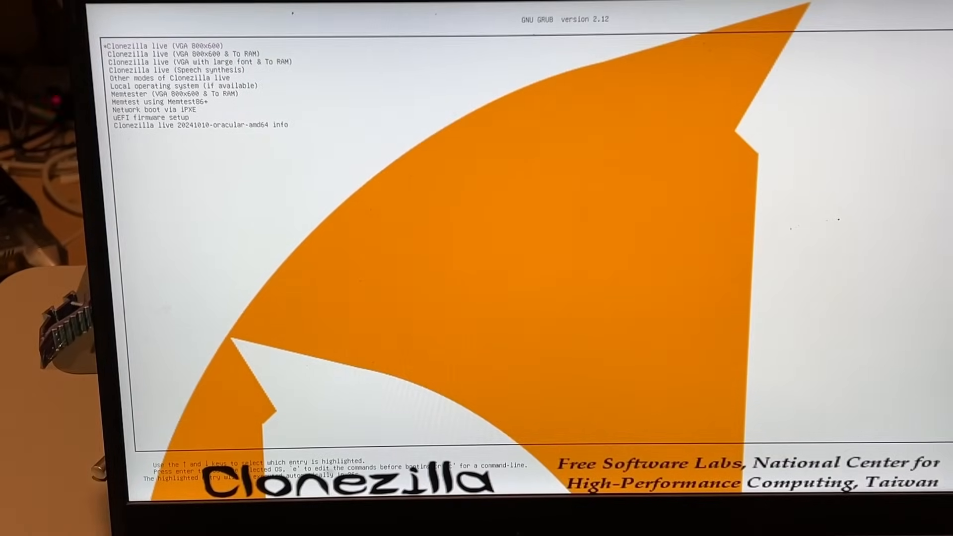
# Launch the default Clonezilla live (VGA 800x600) GRUB entry
pyautogui.press('Return')
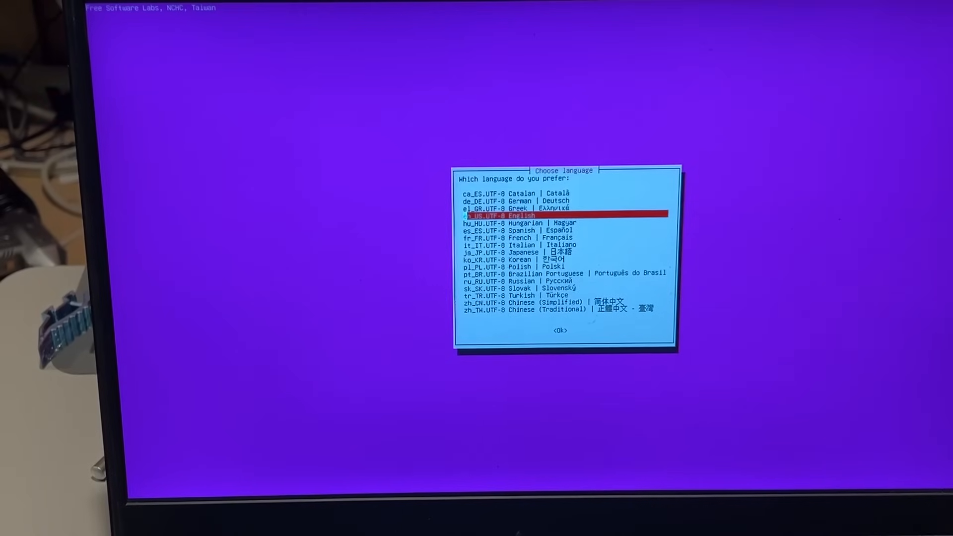
# Choose en_US.UTF-8 English, device-device cloning mode, and Beginner mode
pyautogui.click(560, 330)
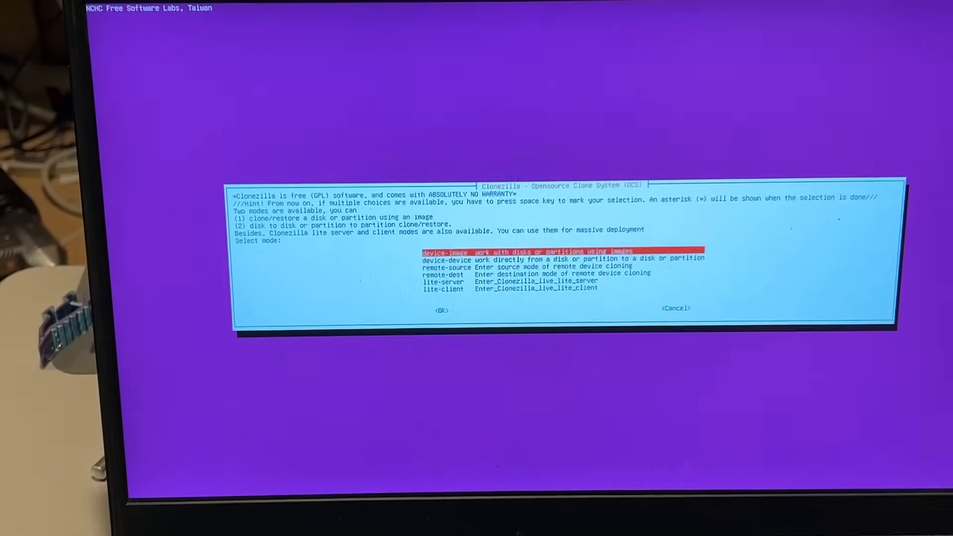
pyautogui.press('Down')
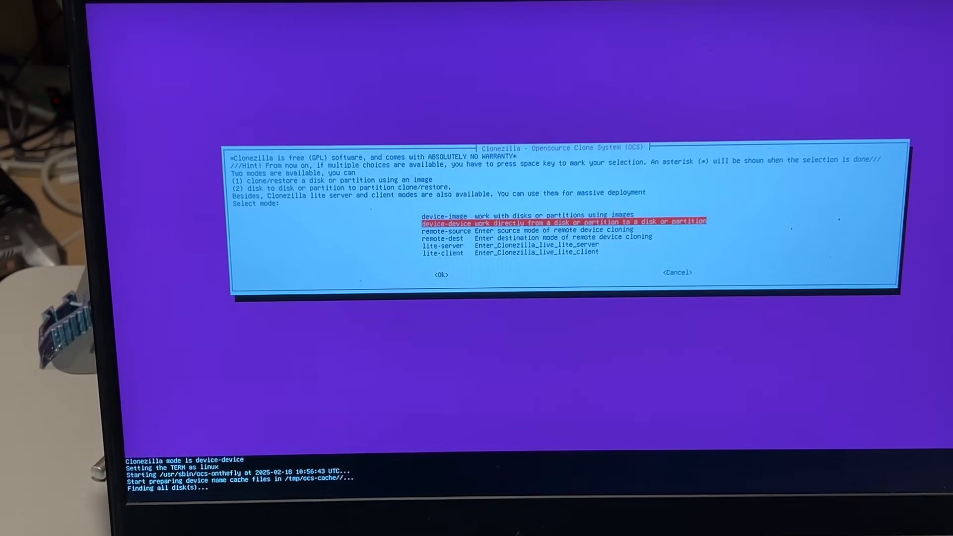
pyautogui.click(441, 275)
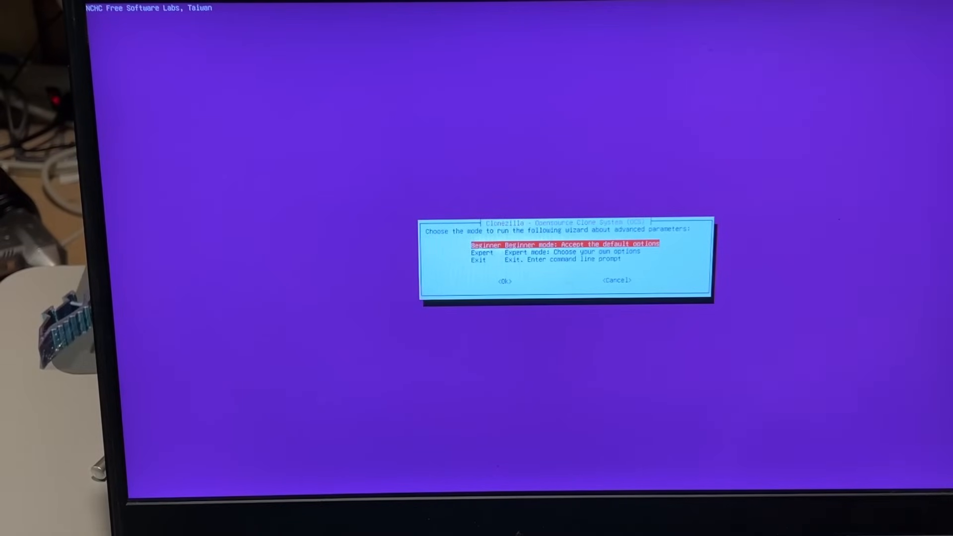
pyautogui.click(504, 280)
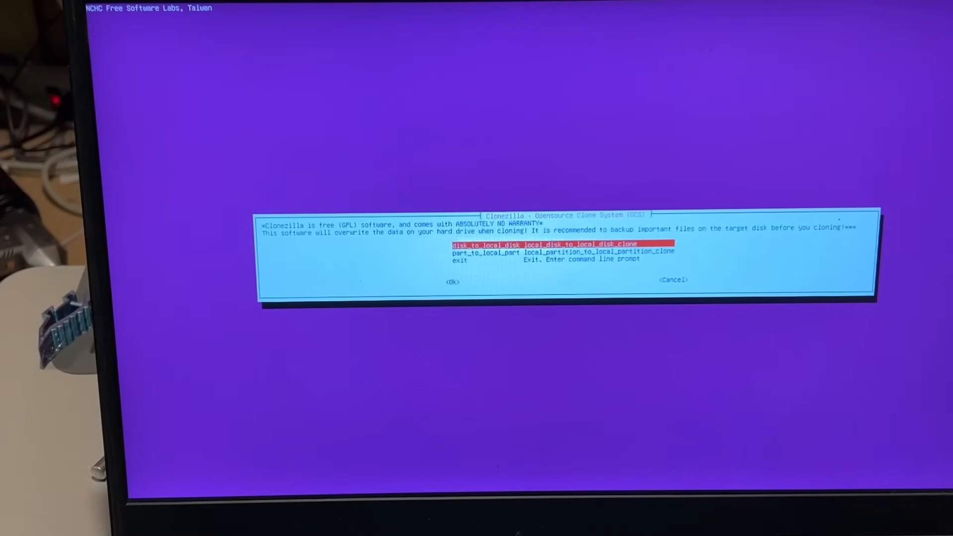
# Pick disk-to-disk clone onto the 1 TB WD_BLACK NVMe, keeping -sfsck selected
pyautogui.click(453, 281)
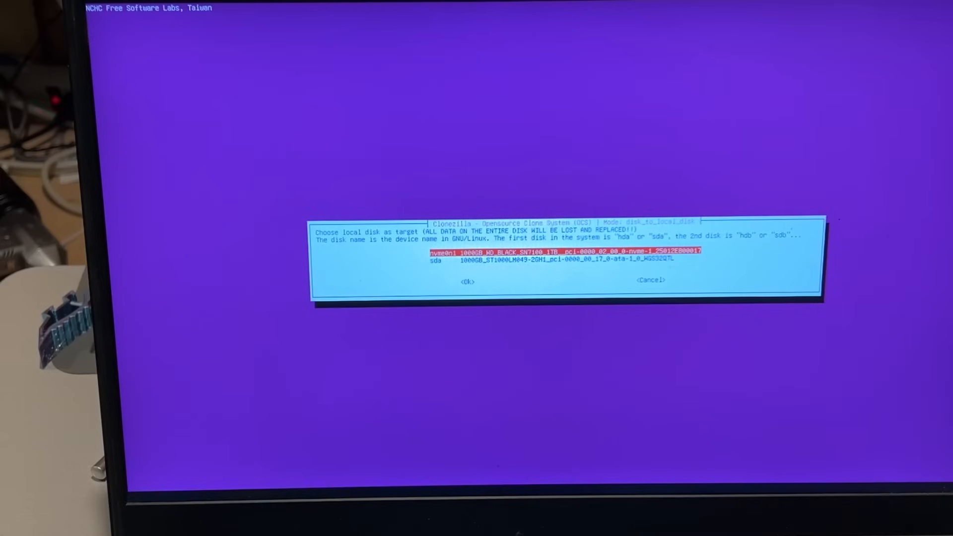
pyautogui.click(467, 282)
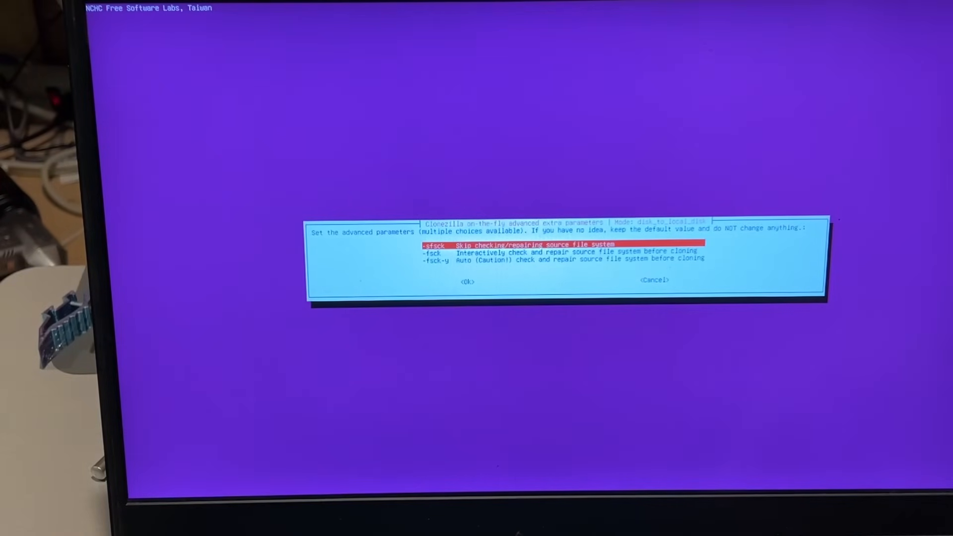
pyautogui.click(466, 281)
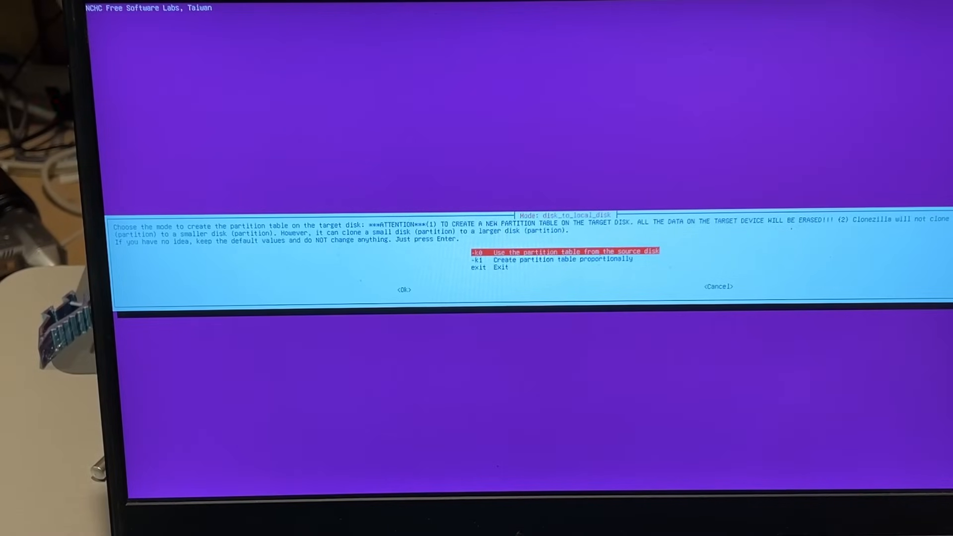
# Select -k1 to create the target partition table proportionally
pyautogui.press('Down')
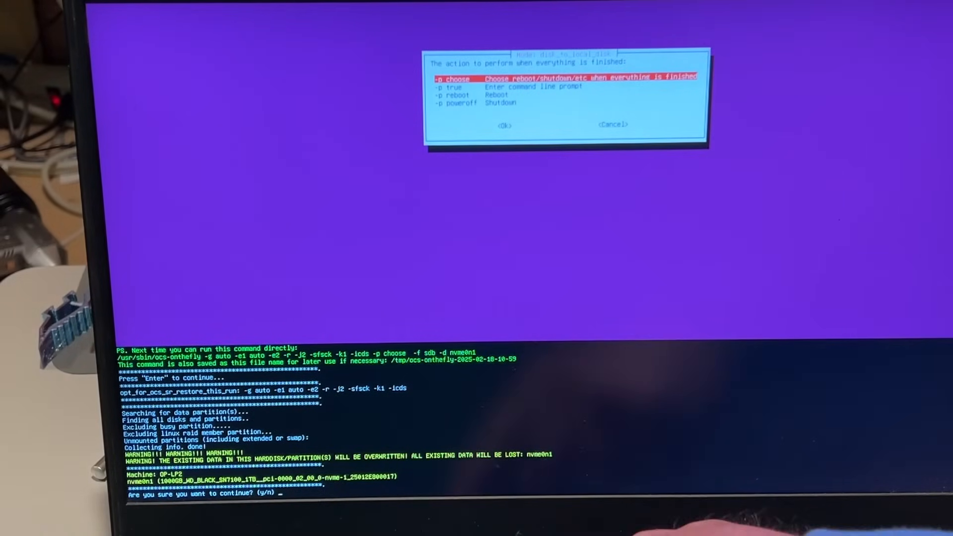
# Confirm the overwrite prompts with 'y' and let the clone finish
pyautogui.write('y')
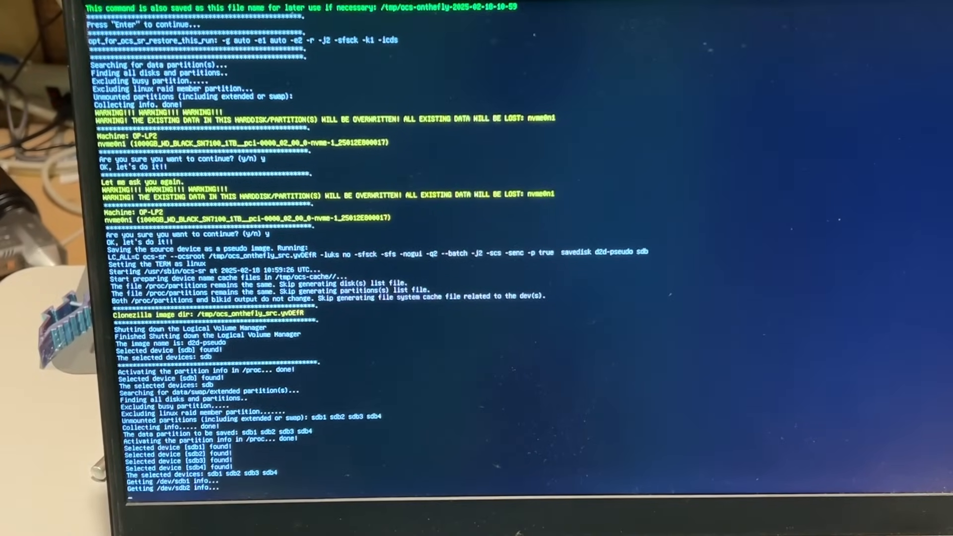
pyautogui.scroll(-3)
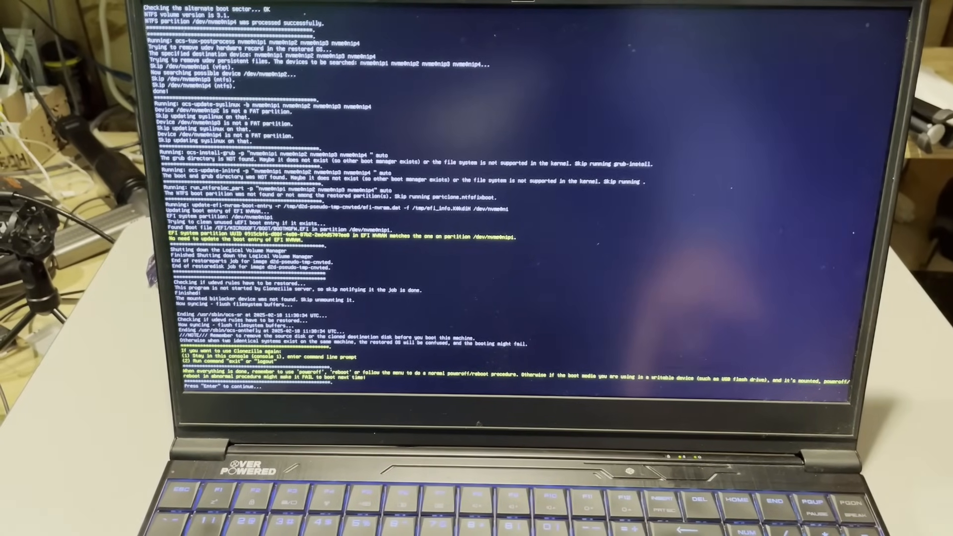
# Continue past the cloning log and choose poweroff from the final menu
pyautogui.press('enter')
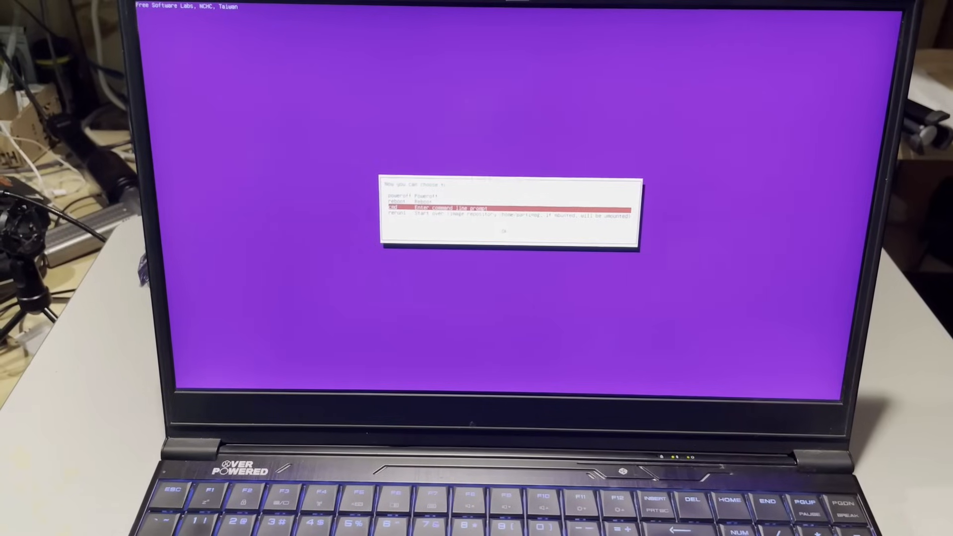
pyautogui.press('up')
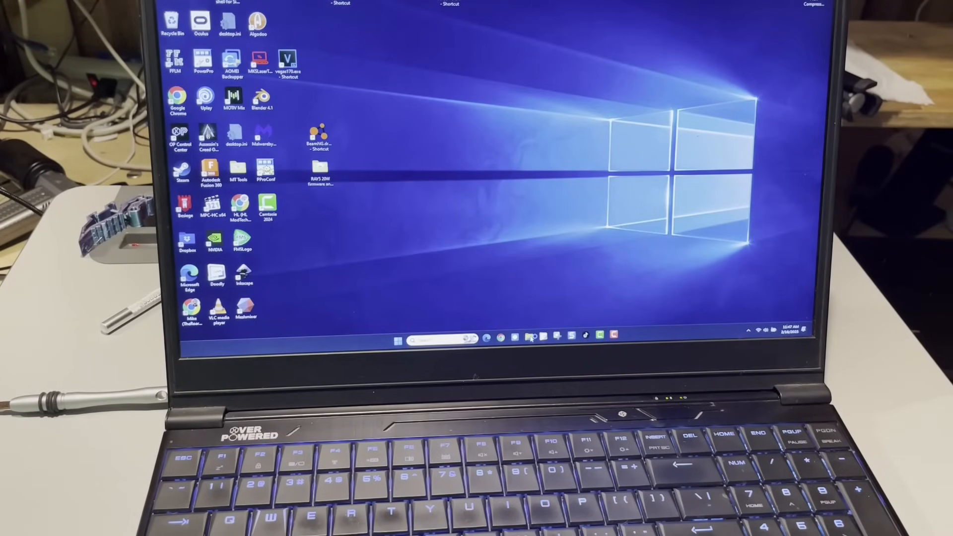
# Show the Windows (C:) drive's properties from This PC in File Explorer
pyautogui.click(528, 337)
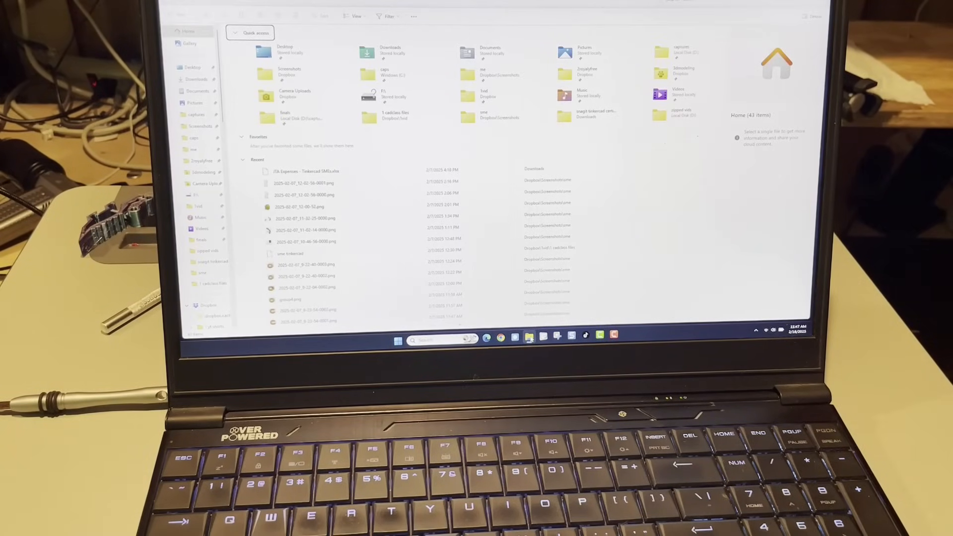
pyautogui.rightClick(143, 309)
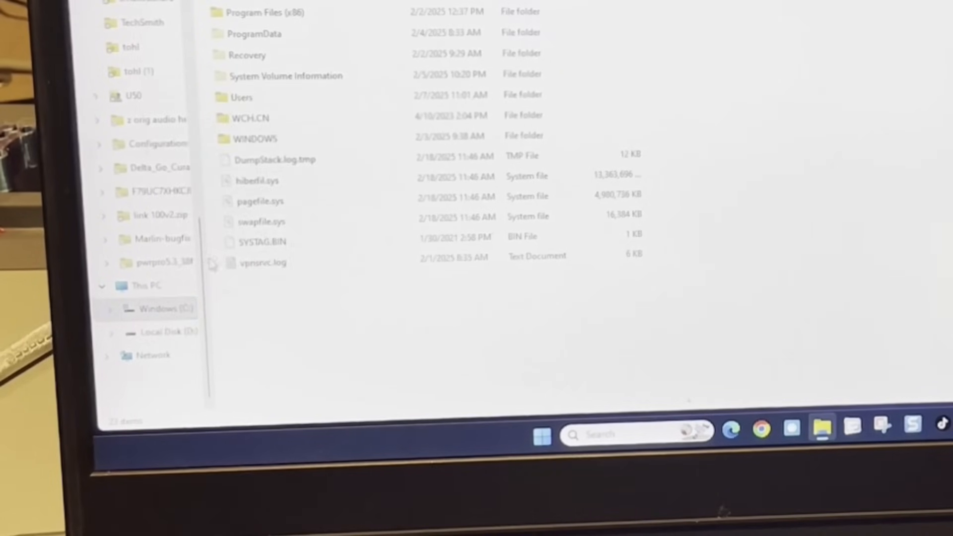
pyautogui.click(165, 308)
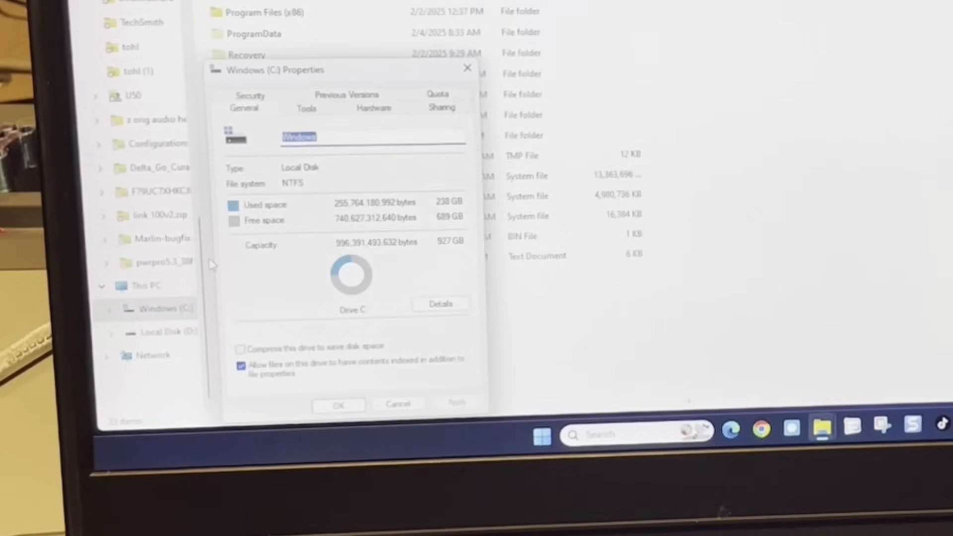